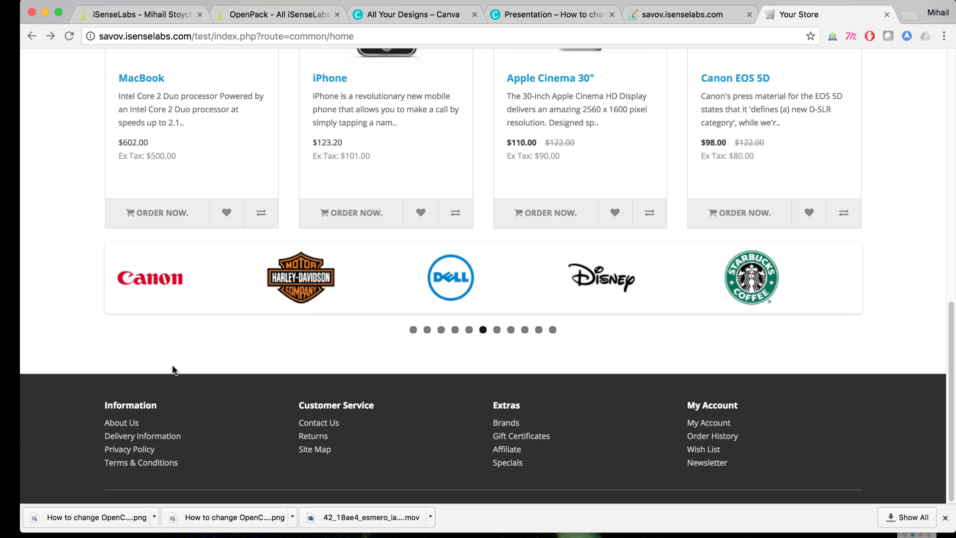
Step: View the storefront About Us page and select its /test/about-us web address
click(120, 422)
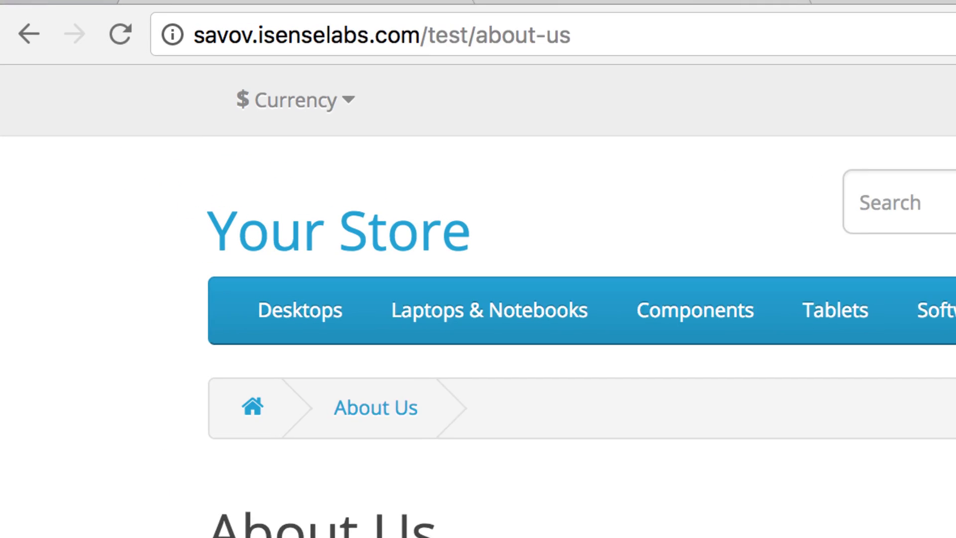
click(391, 35)
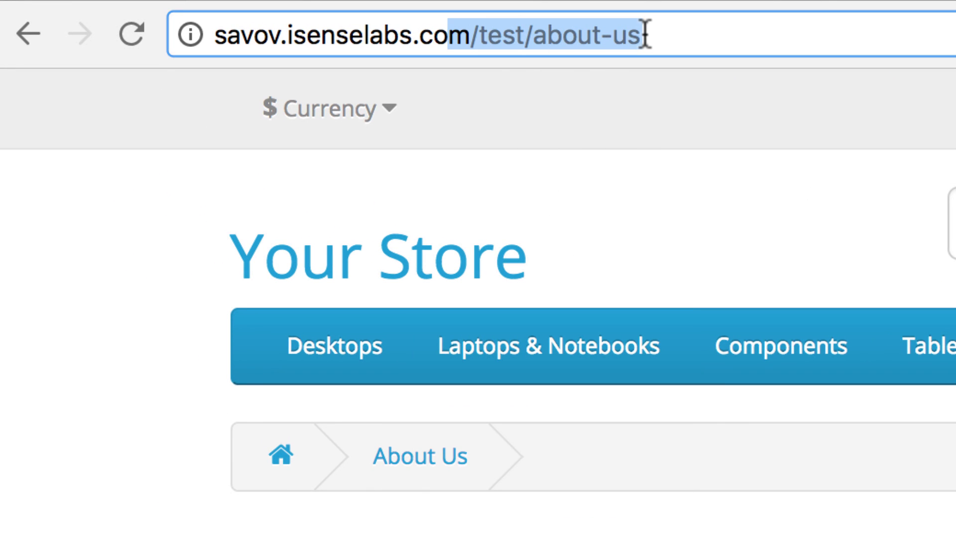
double_click(591, 35)
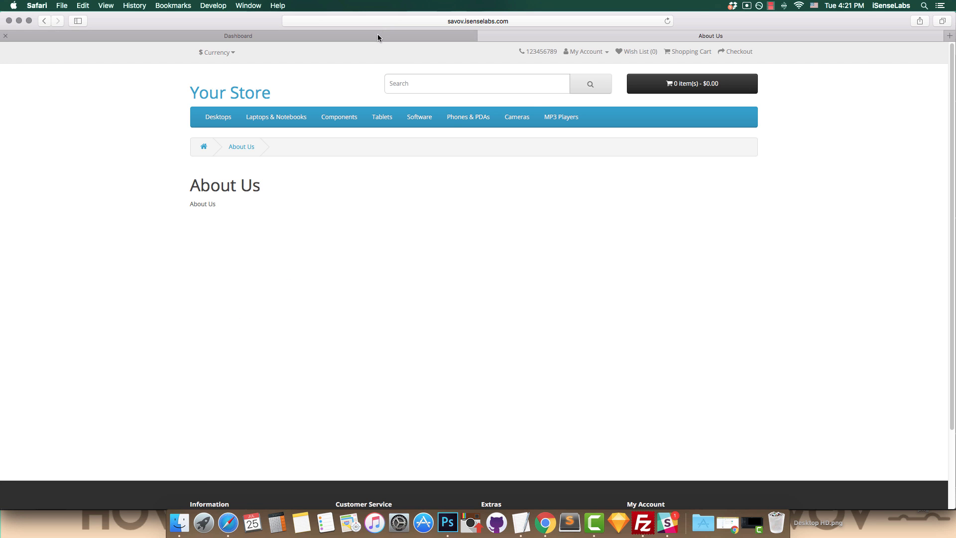
click(238, 35)
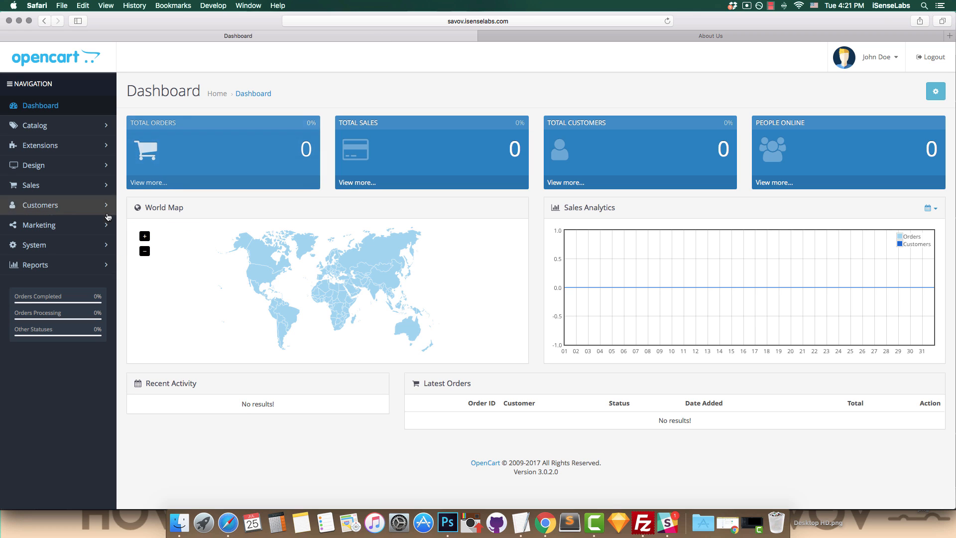
click(34, 244)
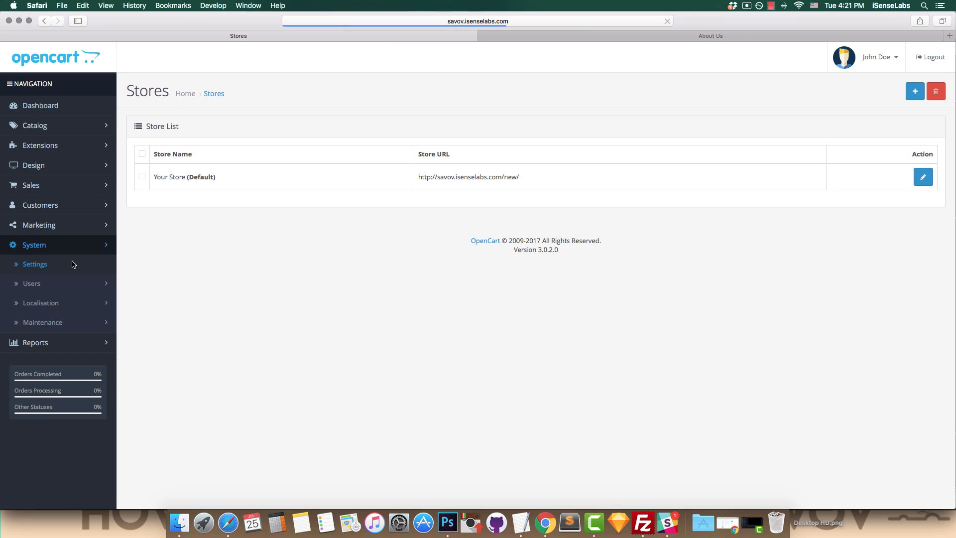
mouse_move(922, 177)
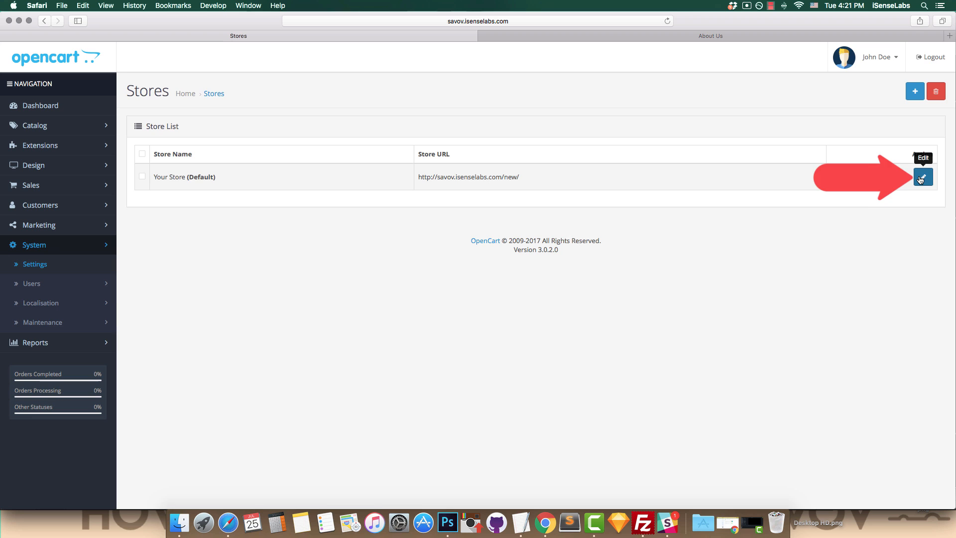
click(920, 177)
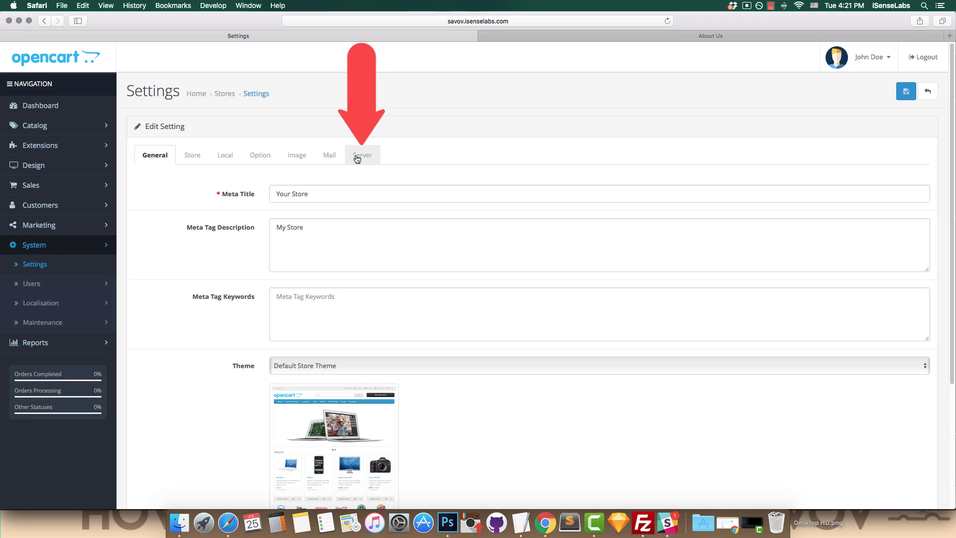
click(361, 154)
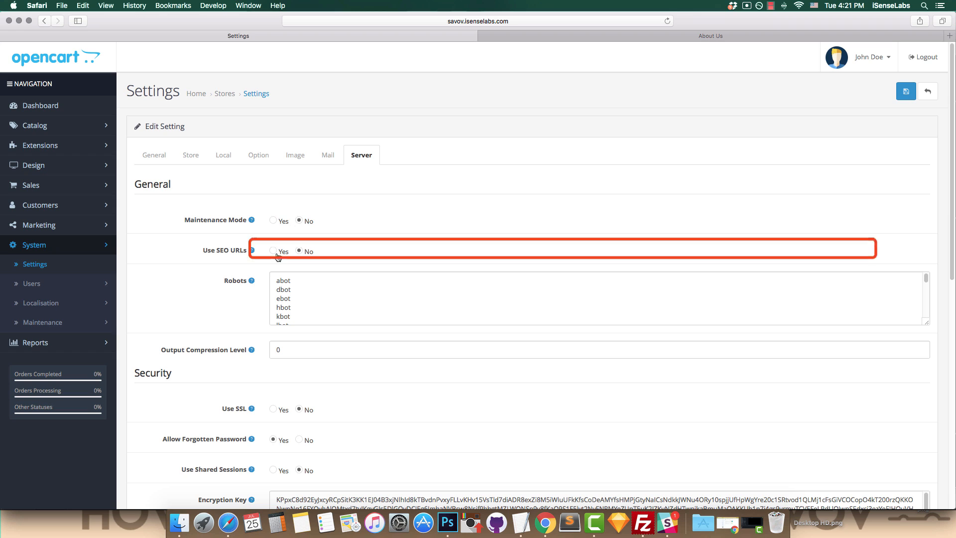
click(274, 250)
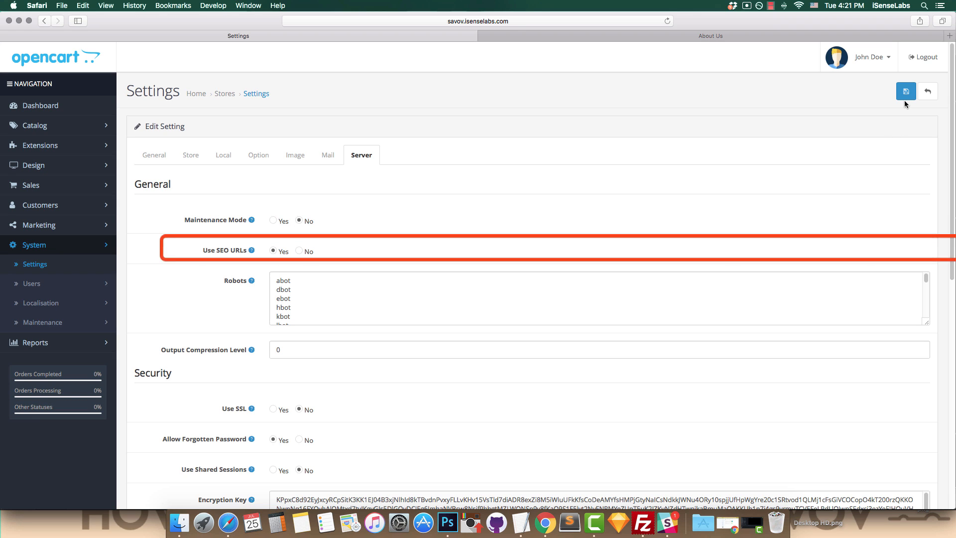
click(905, 90)
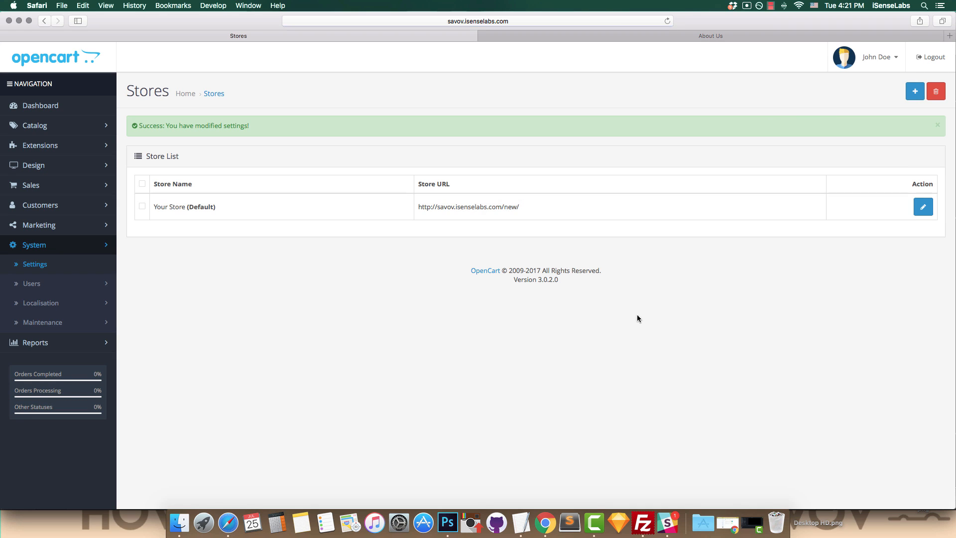
mouse_move(642, 522)
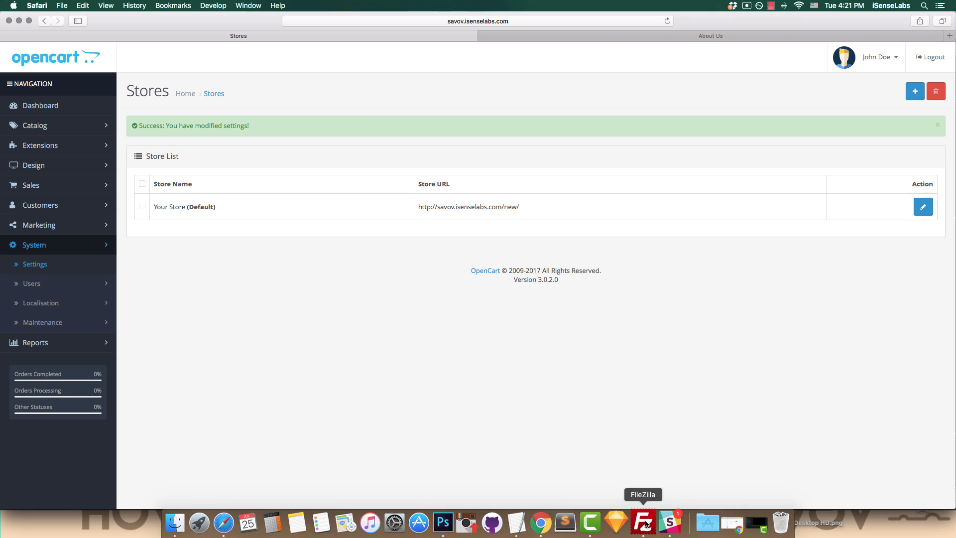
Step: Rename the server's .htaccess.txt file to .htaccess in FileZilla
click(642, 522)
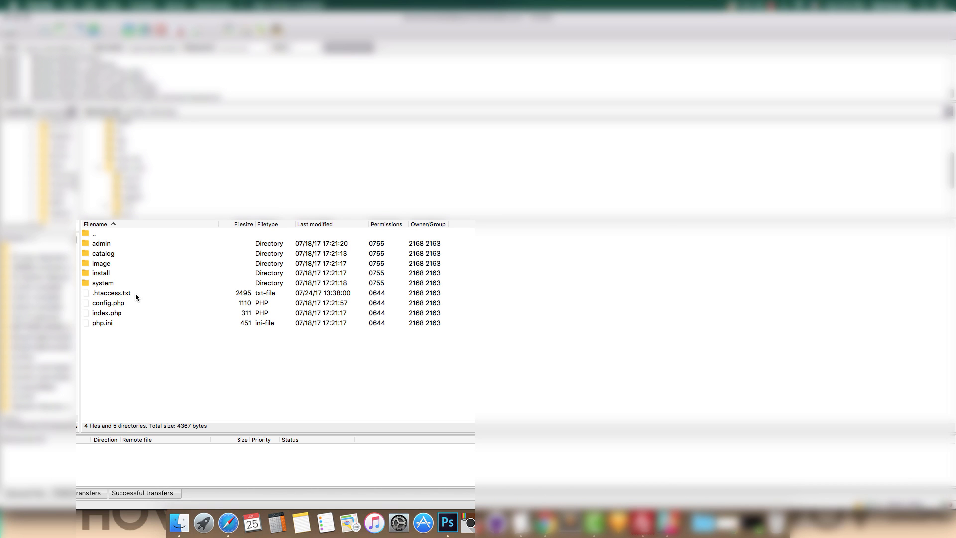
click(112, 293)
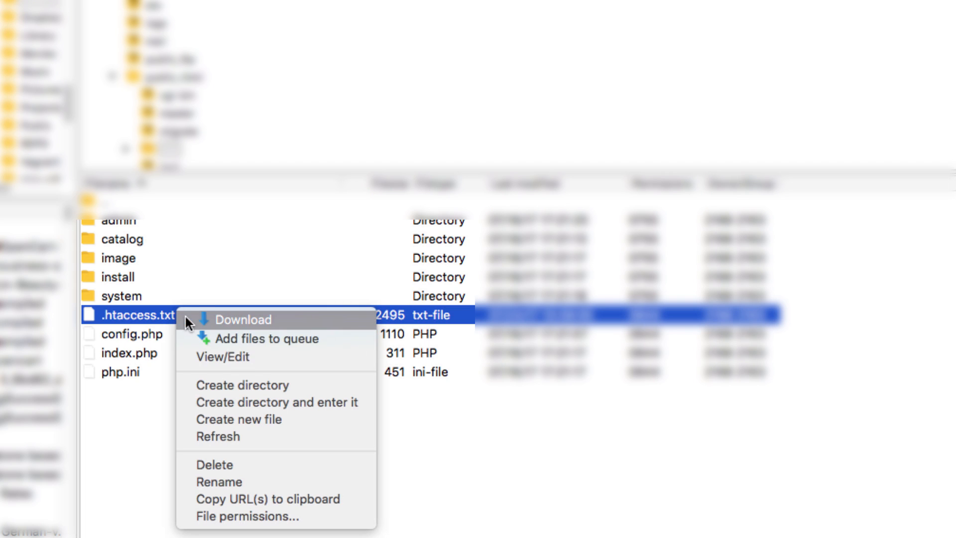
click(218, 481)
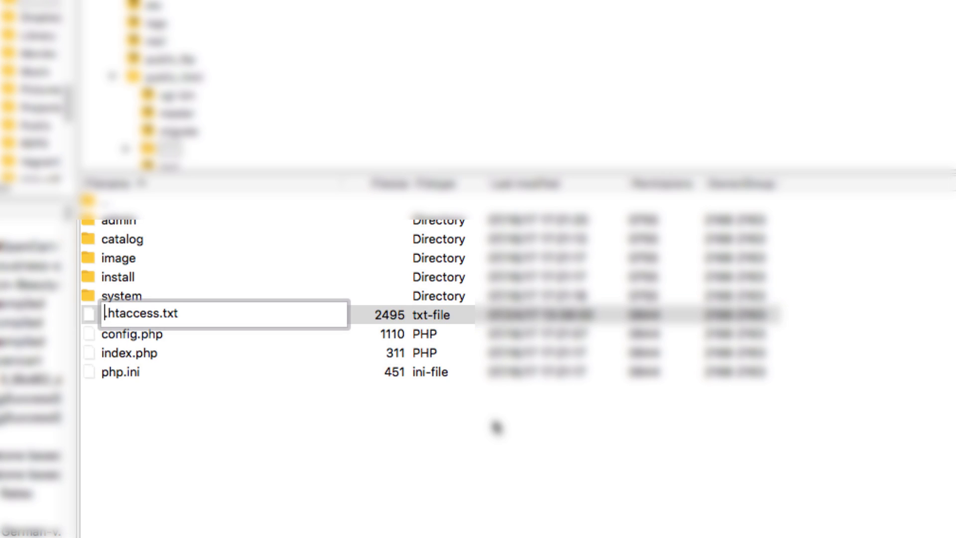
key(Backspace)
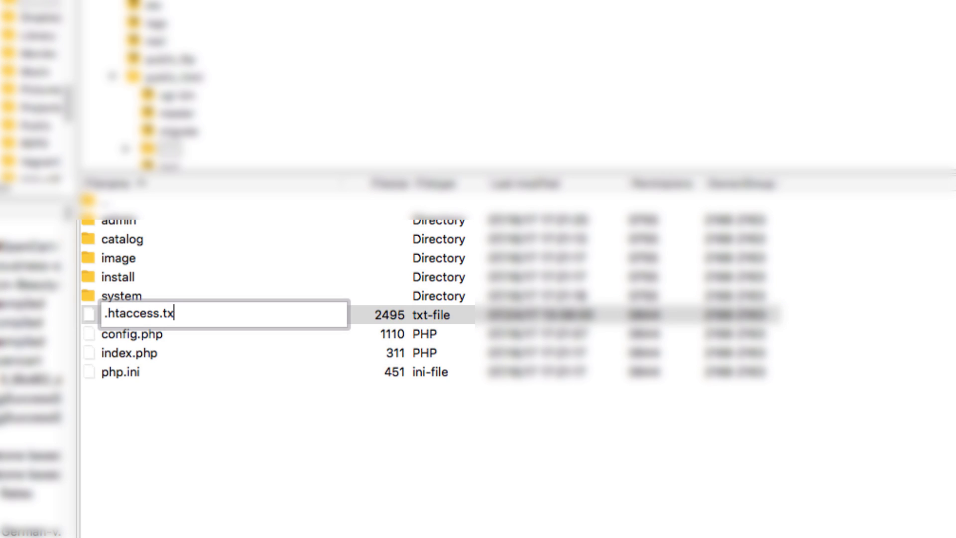
key(Return)
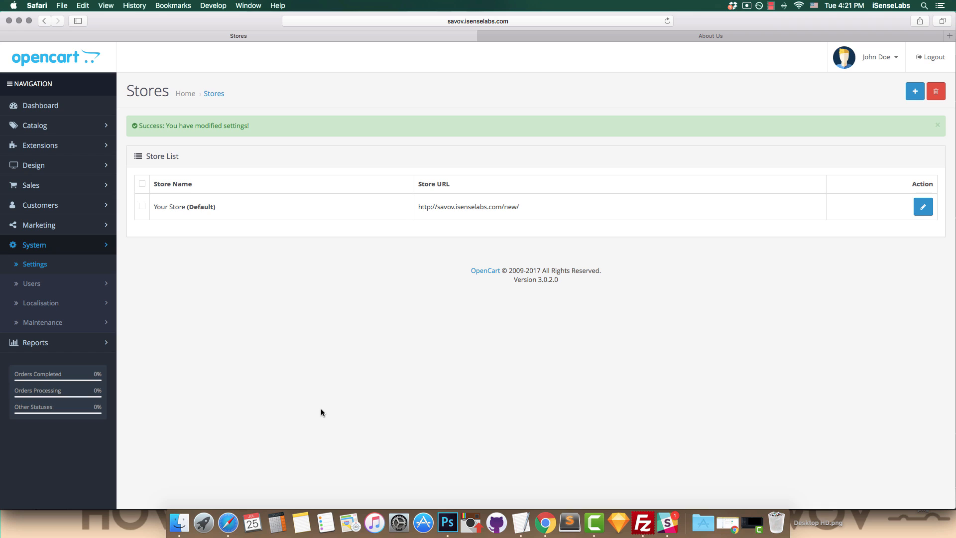
mouse_move(163, 264)
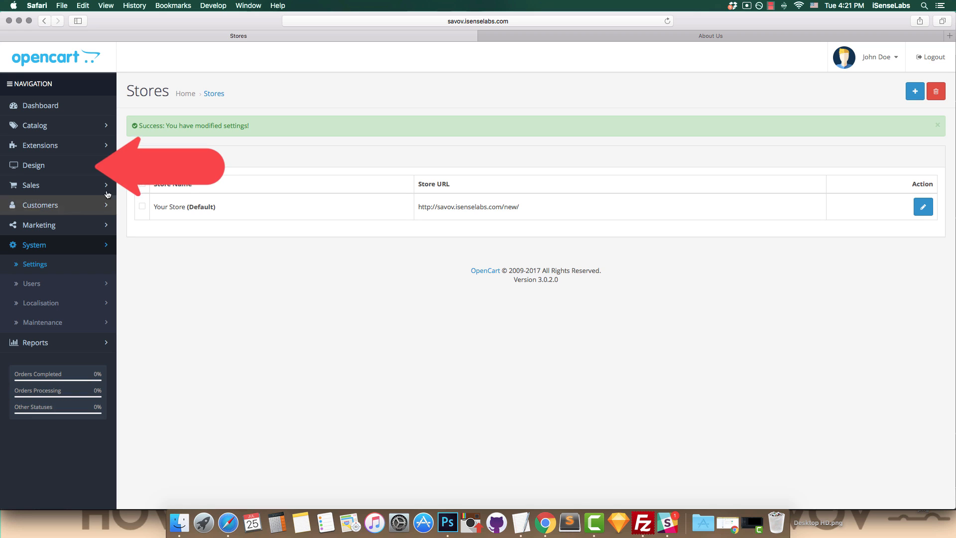
Step: Show the admin SEO URL list under Design, including about-us for information_id=4
click(33, 165)
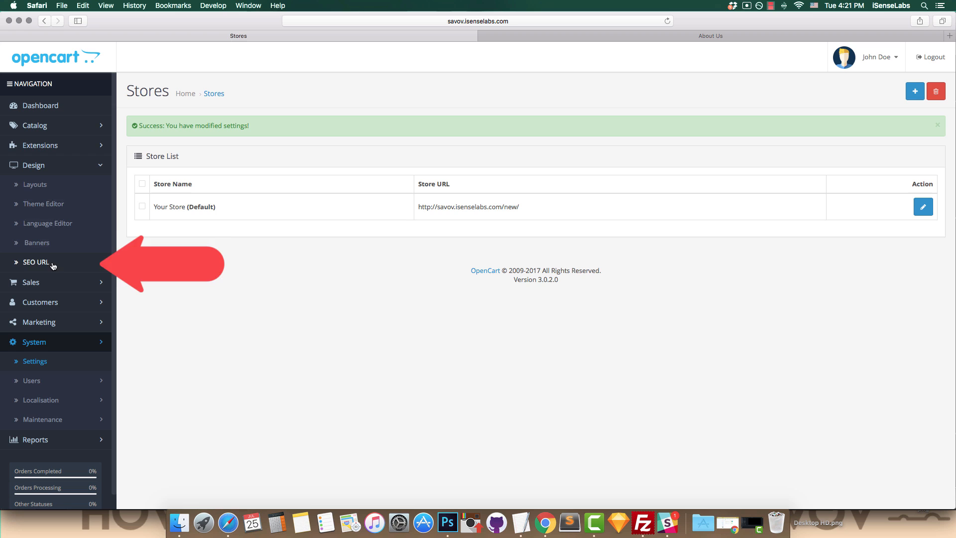
click(35, 262)
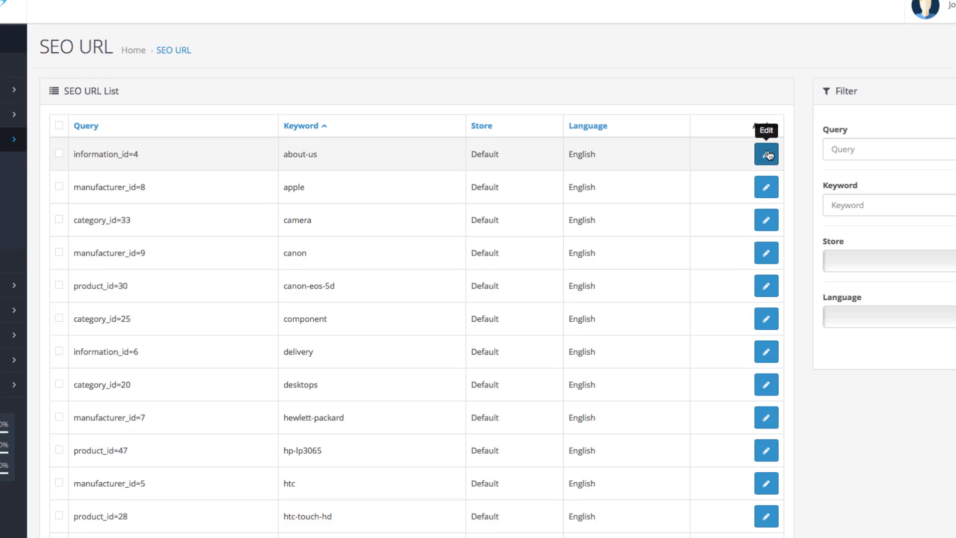
Step: Edit the information_id=4 SEO URL entry with keyword about-us
click(765, 154)
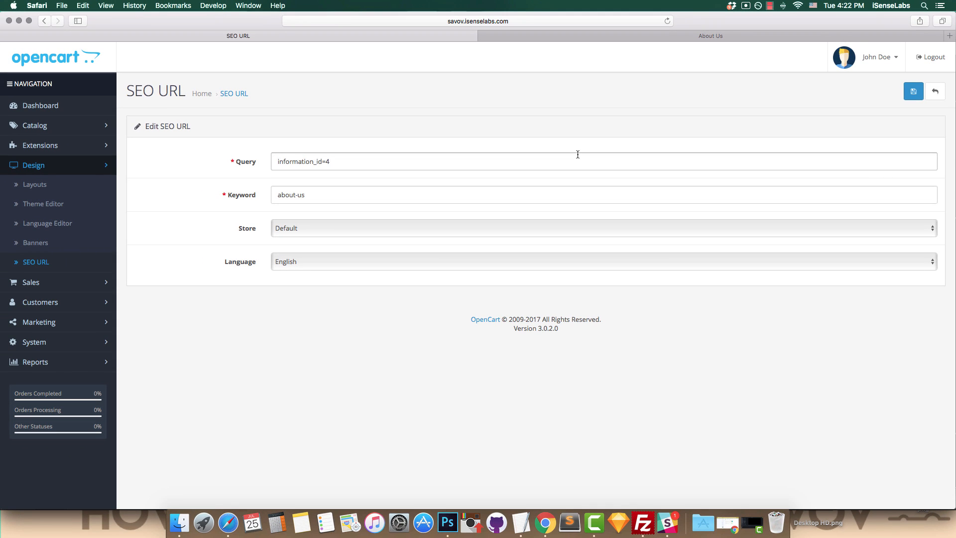
Step: Check the storefront About Us address ending in /new/about-us
click(710, 36)
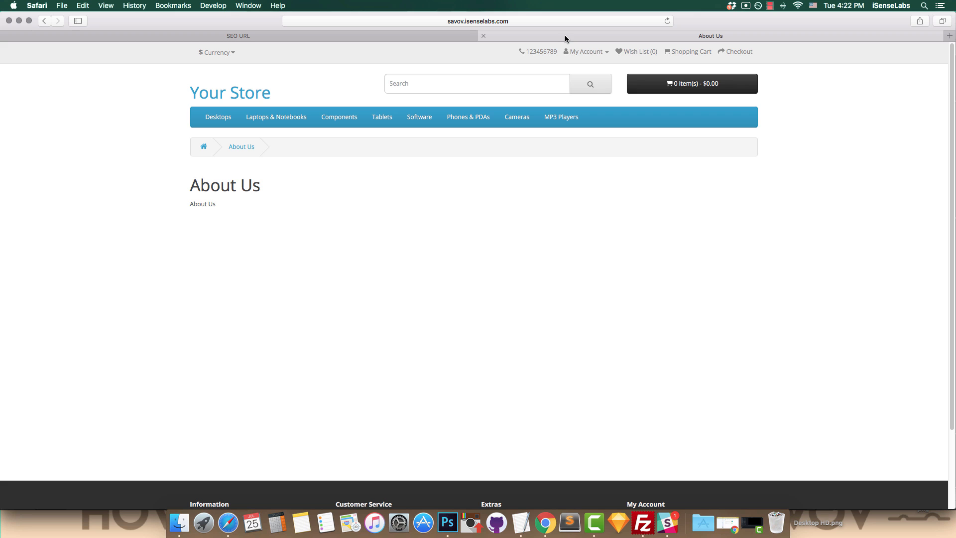
click(478, 21)
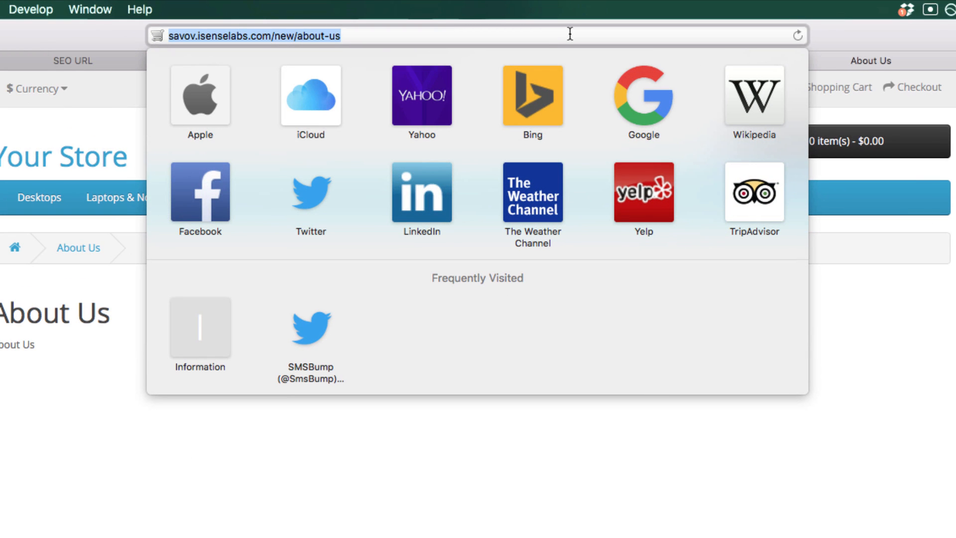
mouse_move(934, 328)
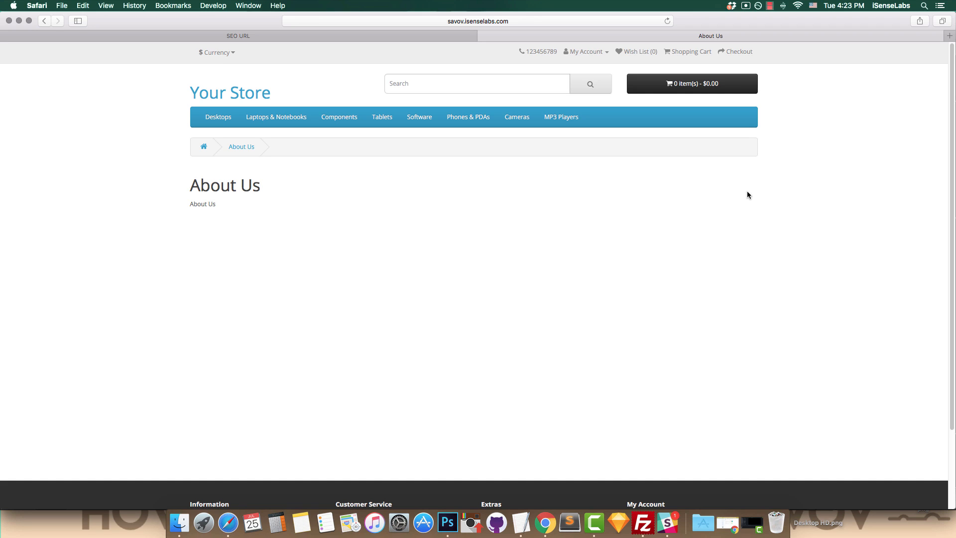
mouse_move(288, 105)
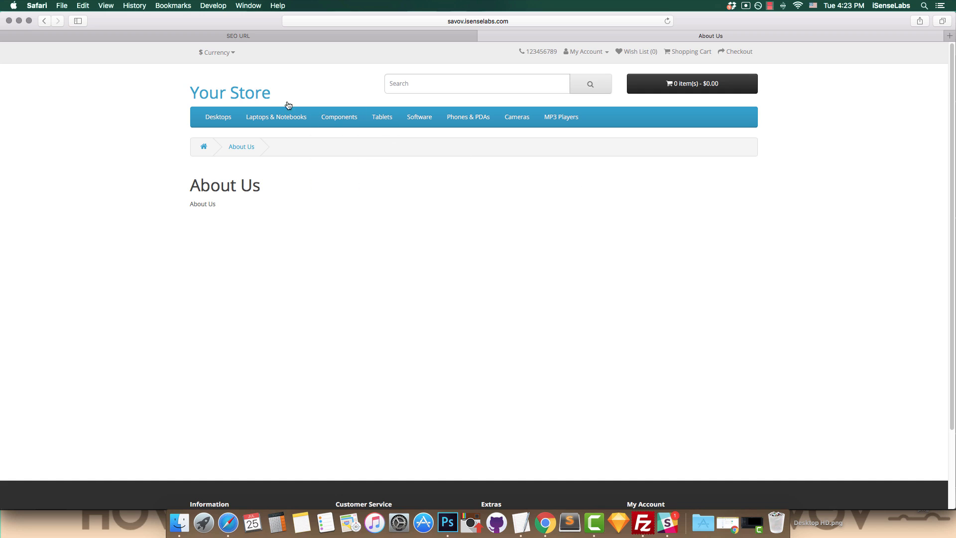
Step: Change the About Us keyword to the-isenselabs-story and save it
click(238, 35)
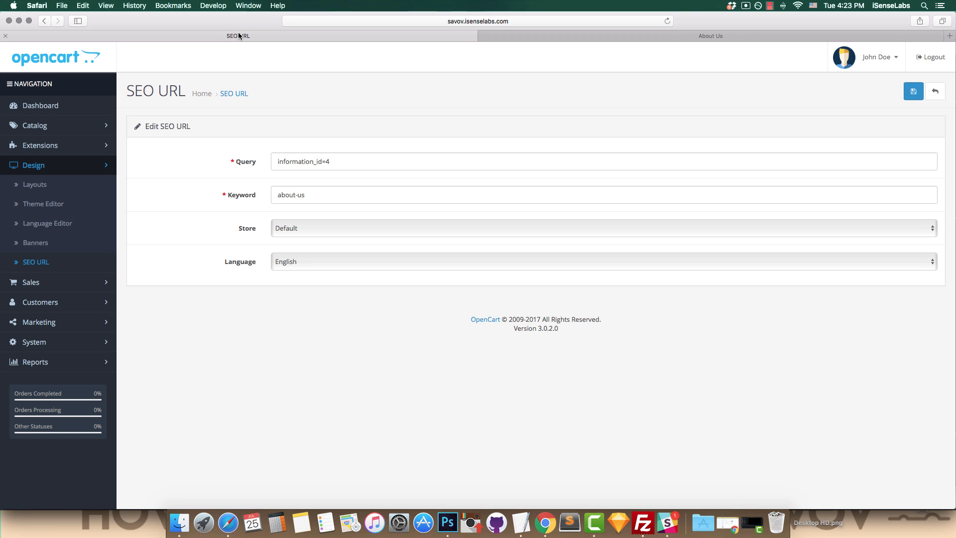
mouse_move(240, 43)
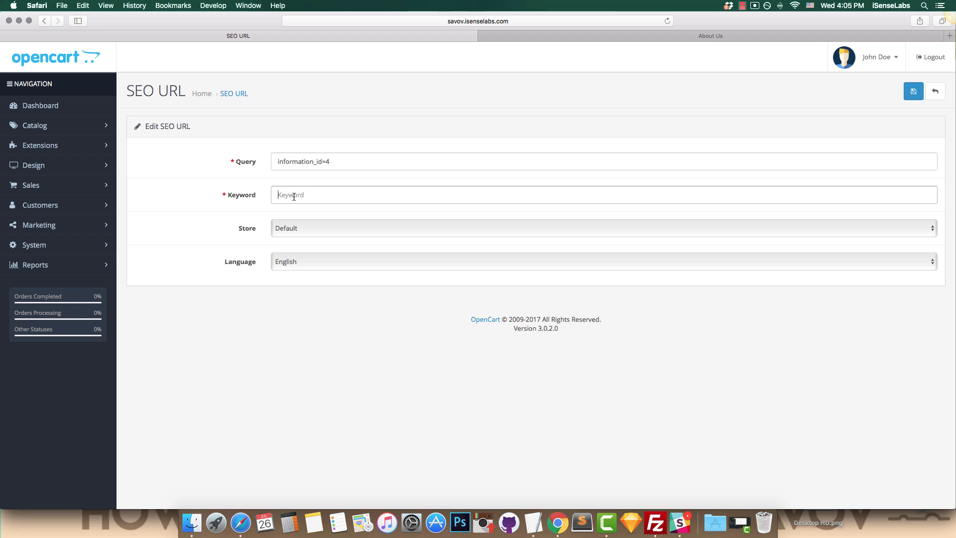
text(the_isenselabs_story)
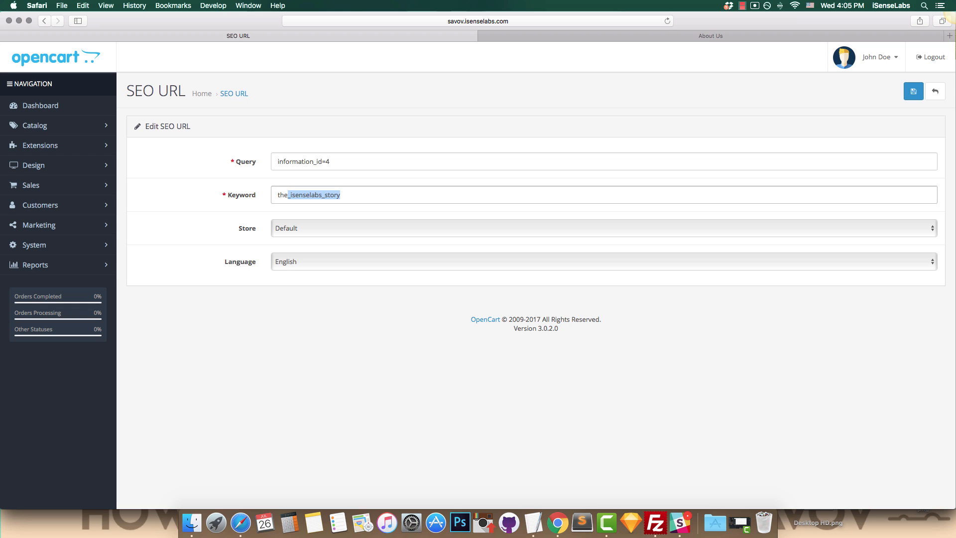
text(the-isenselabs)
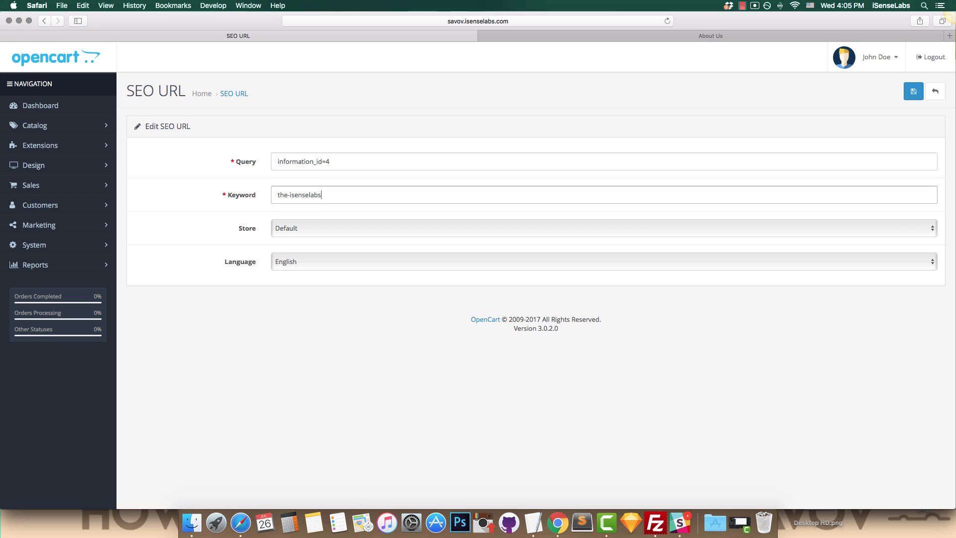
text(-story)
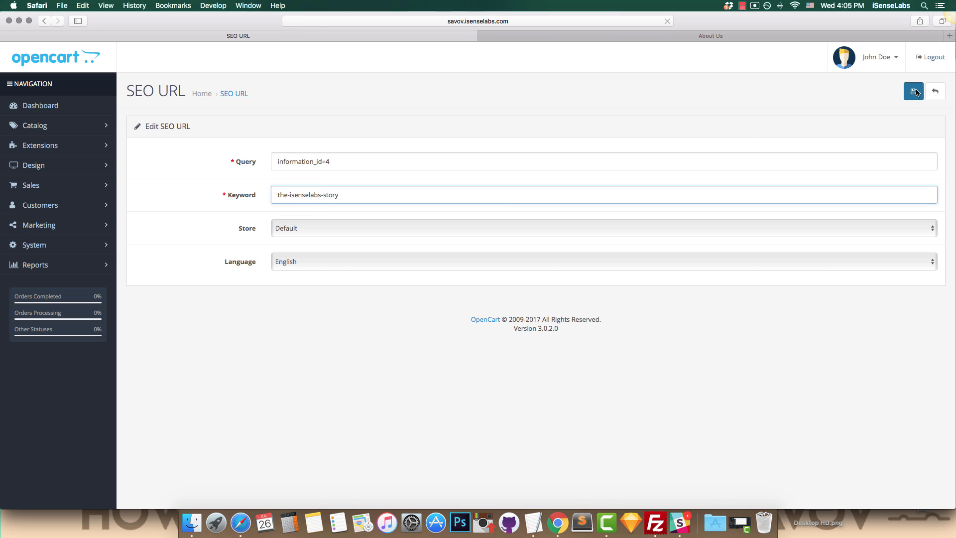
click(710, 36)
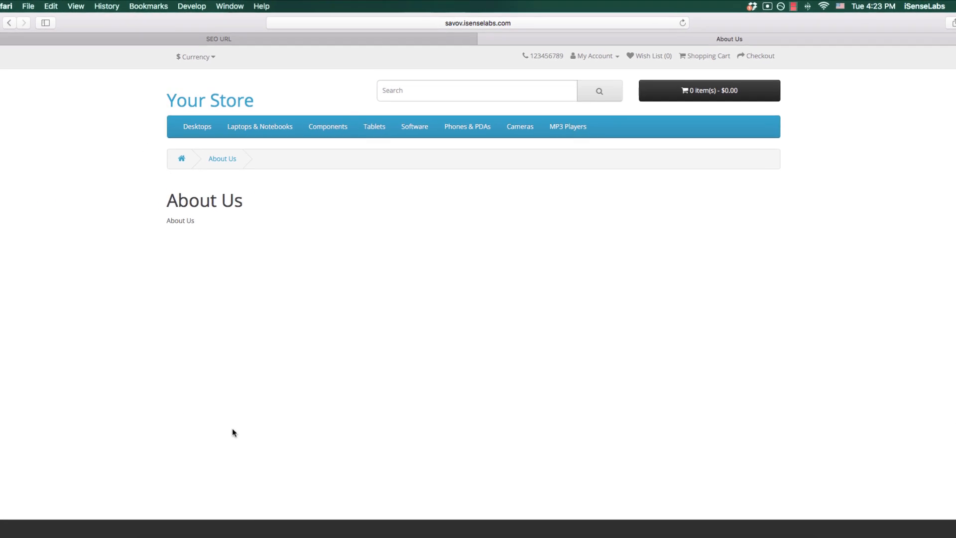
click(477, 23)
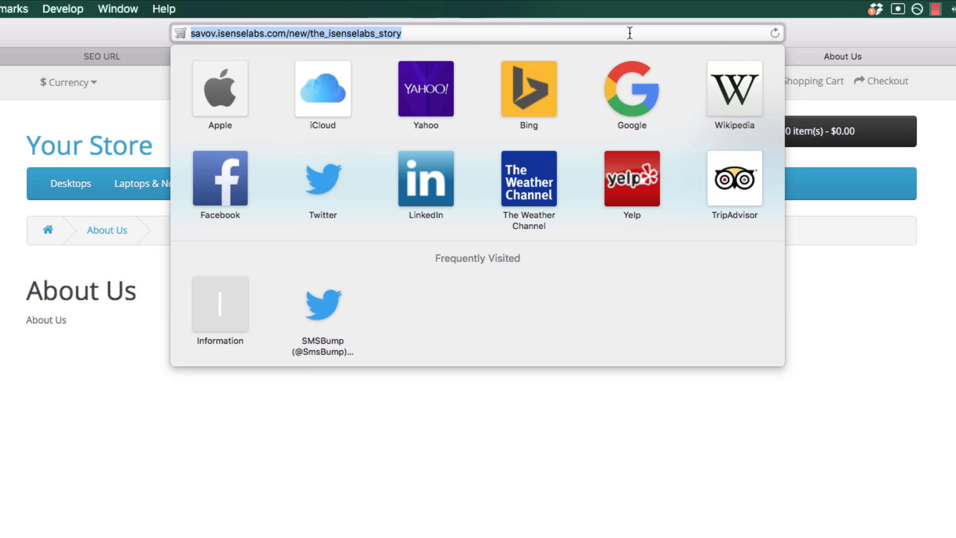
mouse_move(681, 152)
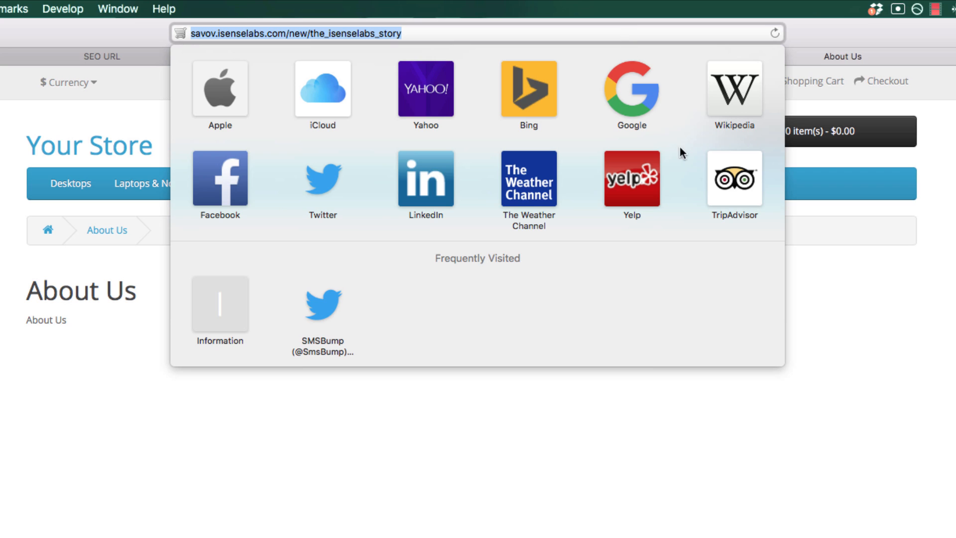